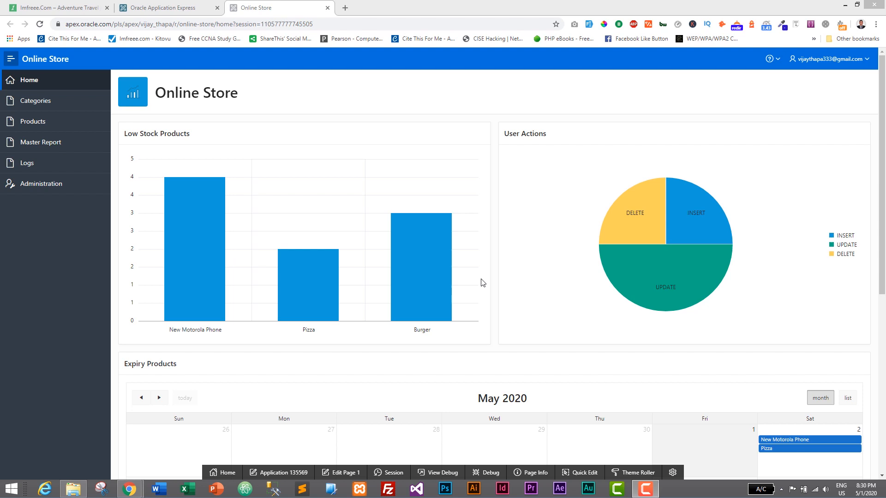
mouse_move(33, 122)
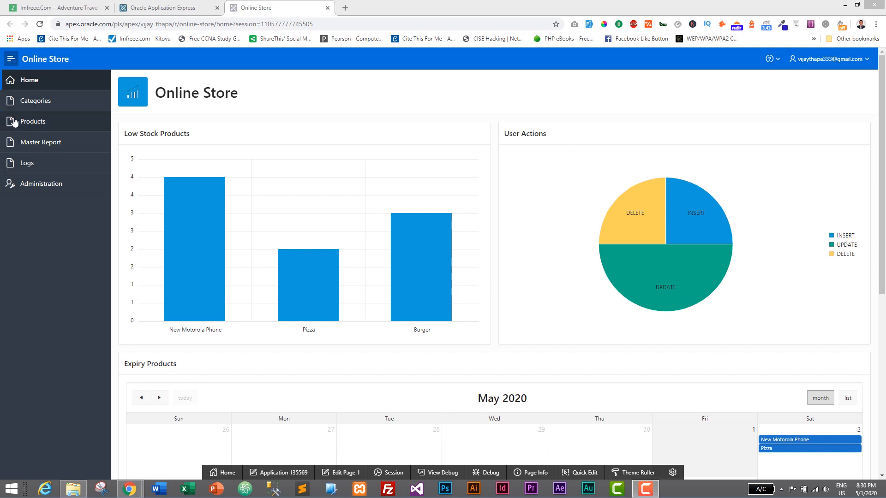
mouse_move(28, 145)
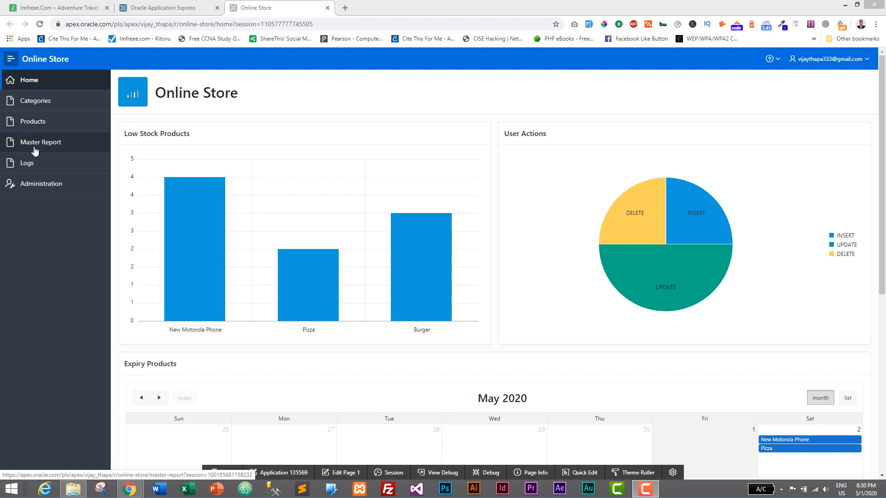
mouse_move(5, 165)
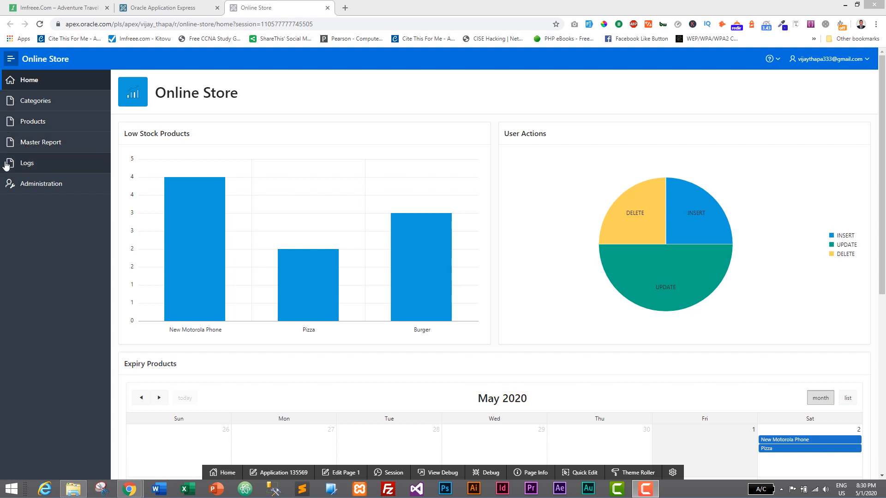
mouse_move(35, 100)
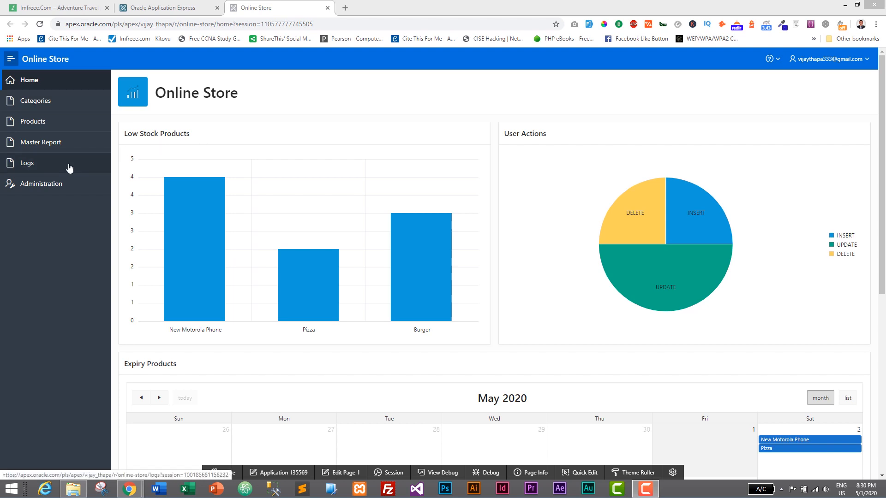
Step: Enter App Builder from the APEX workspace and open the Online Store application
left_click(164, 7)
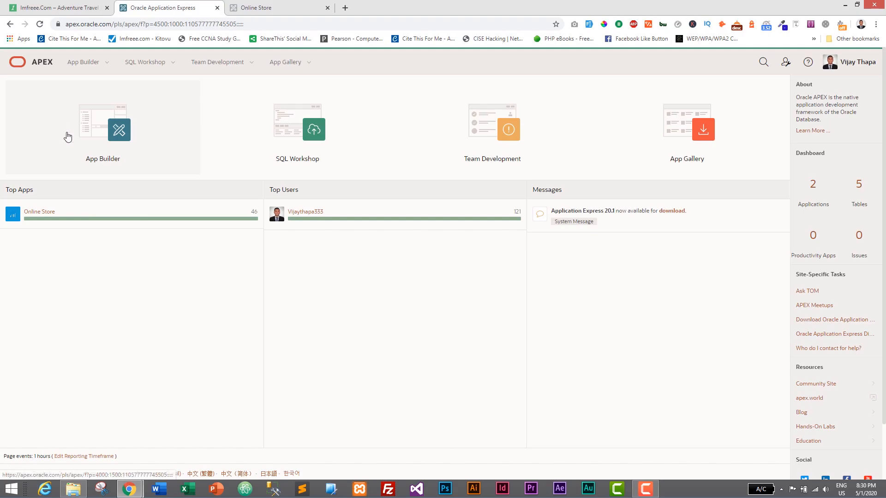
mouse_move(109, 130)
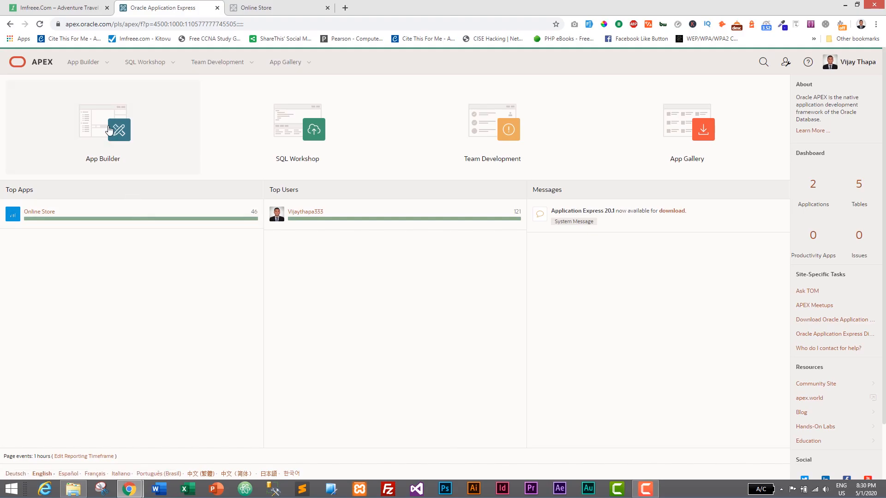
left_click(103, 122)
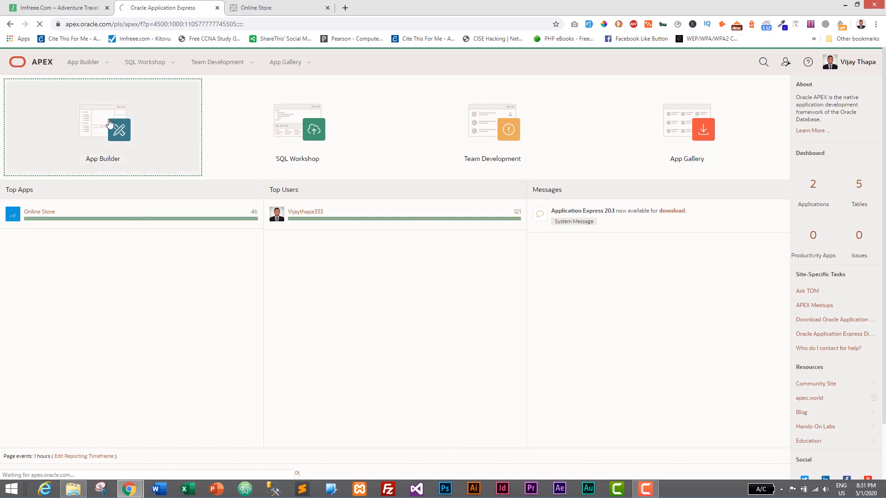
left_click(103, 125)
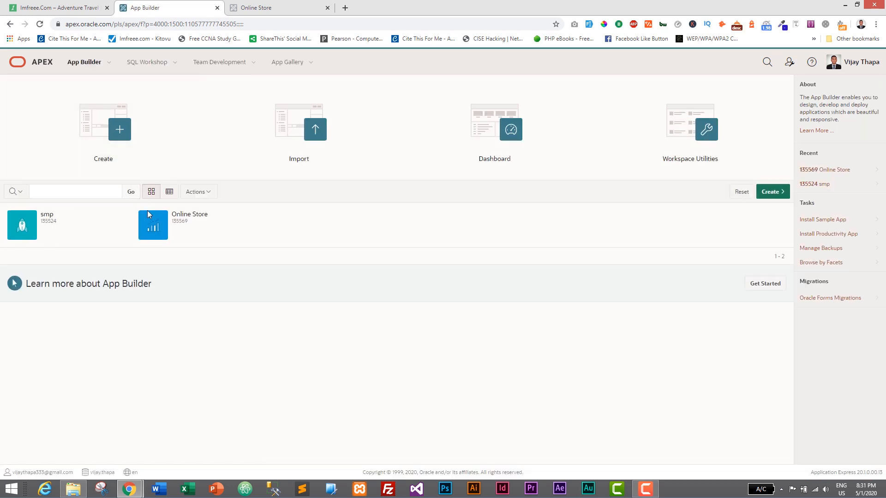
mouse_move(153, 225)
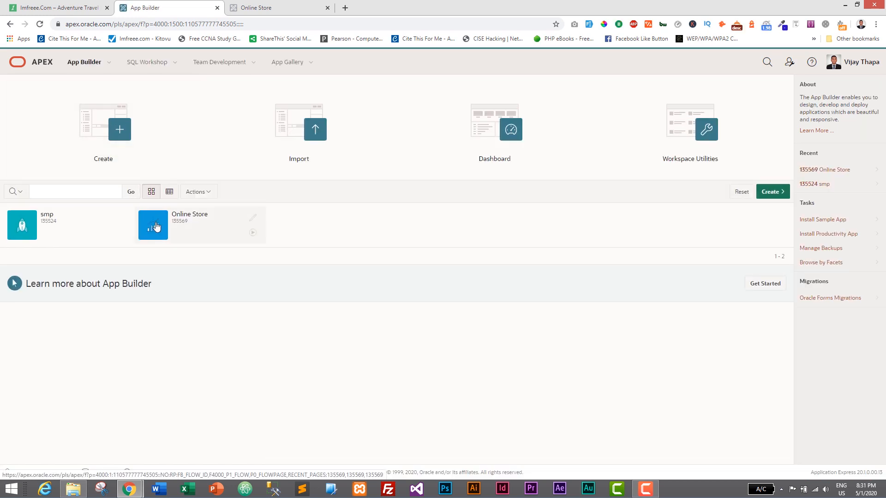
left_click(152, 225)
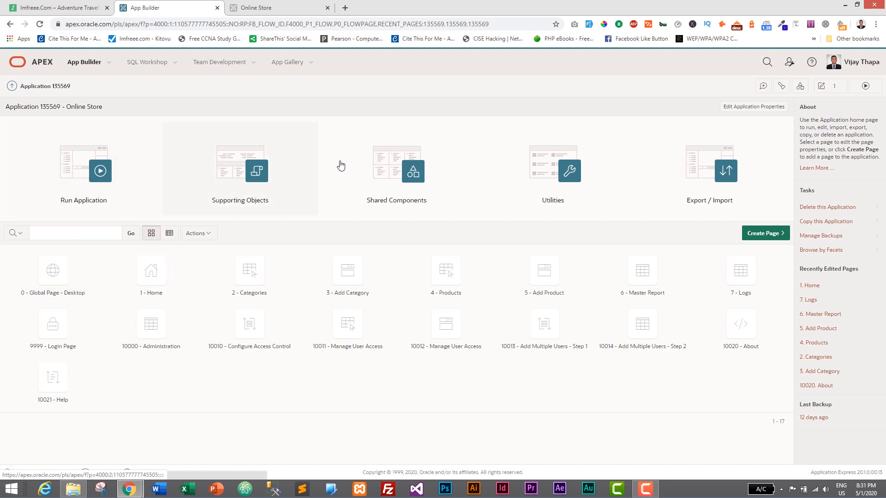
Step: Go into Shared Components and head to the Navigation Menu lists
left_click(396, 169)
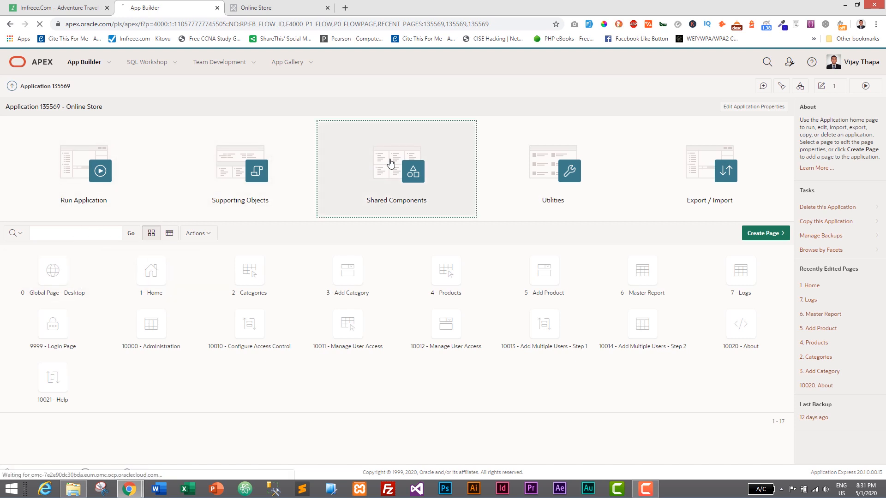
left_click(396, 170)
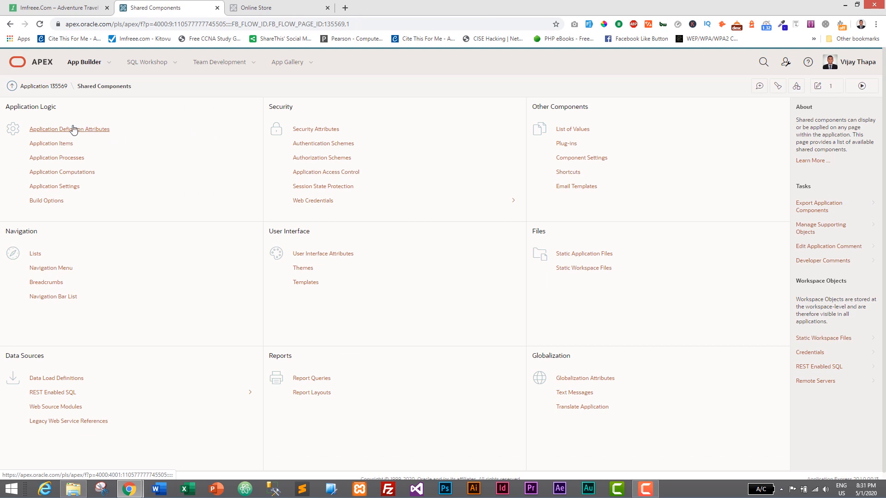
mouse_move(61, 239)
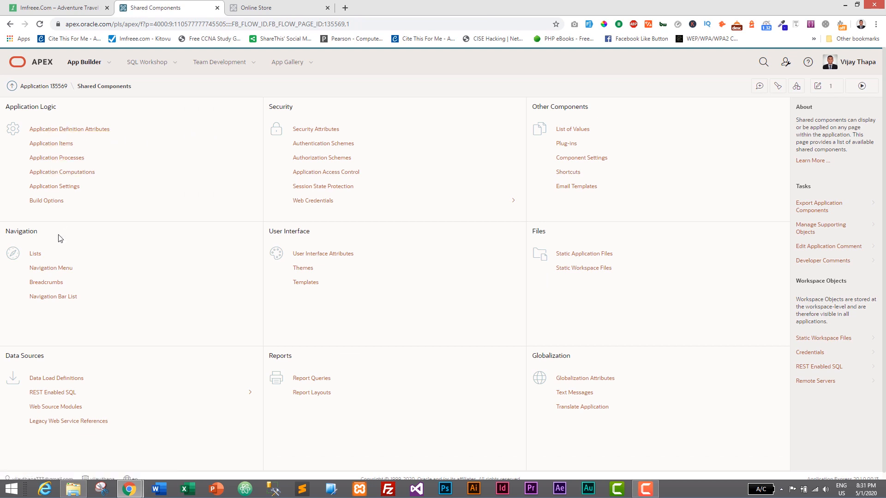
mouse_move(46, 283)
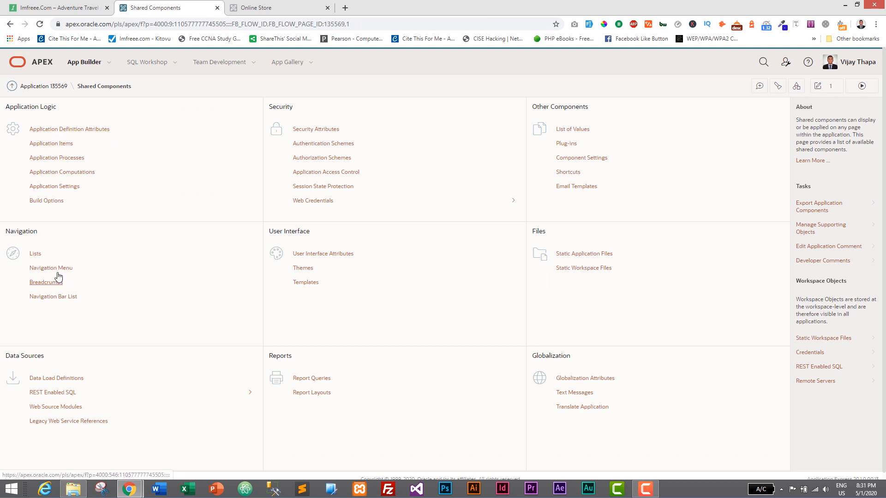
mouse_move(51, 268)
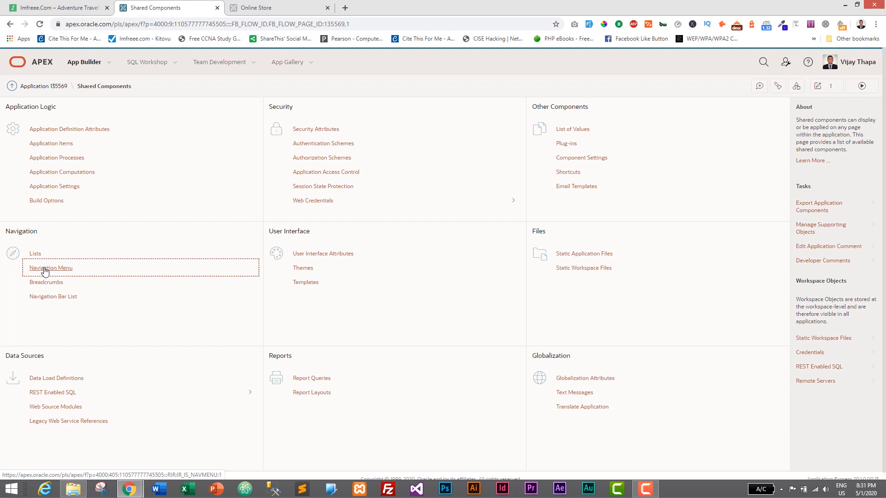
left_click(51, 268)
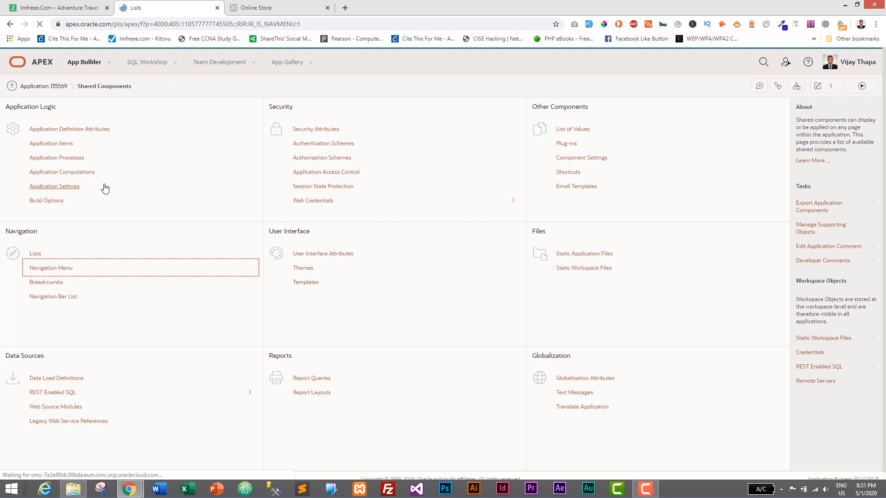
Step: Open the Desktop Navigation Menu entries and bring up the Categories entry for editing
left_click(35, 253)
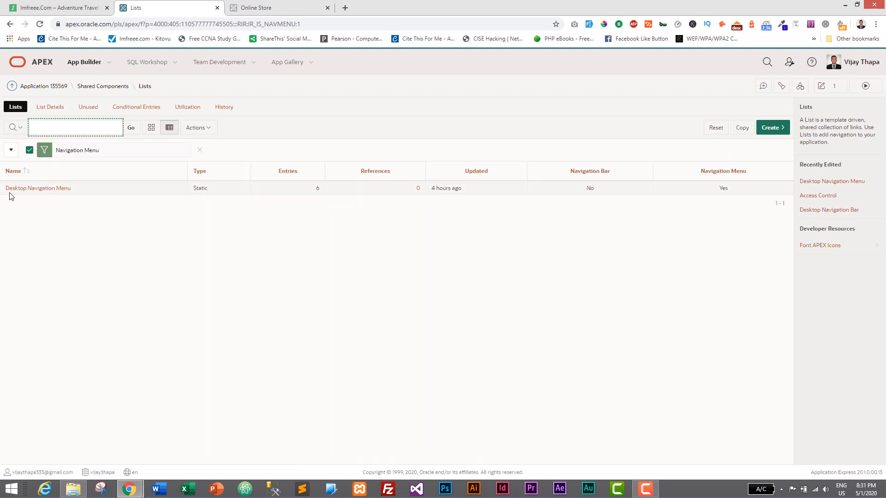
left_click(37, 188)
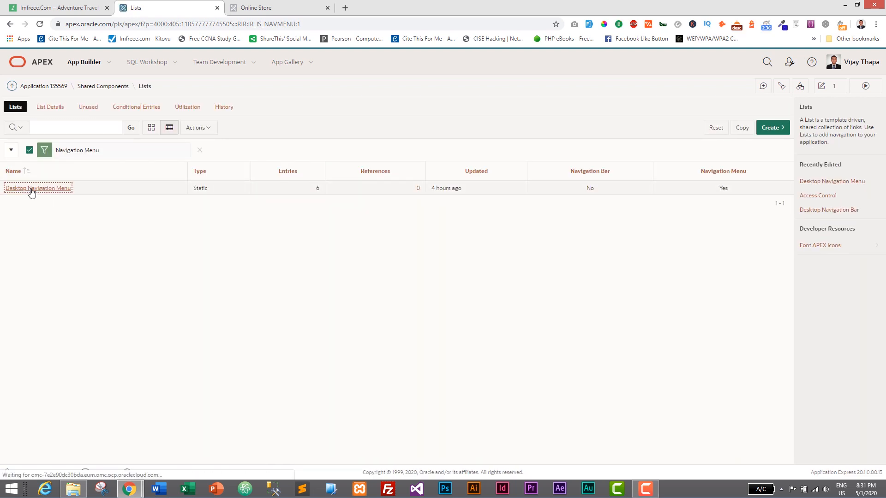
left_click(39, 187)
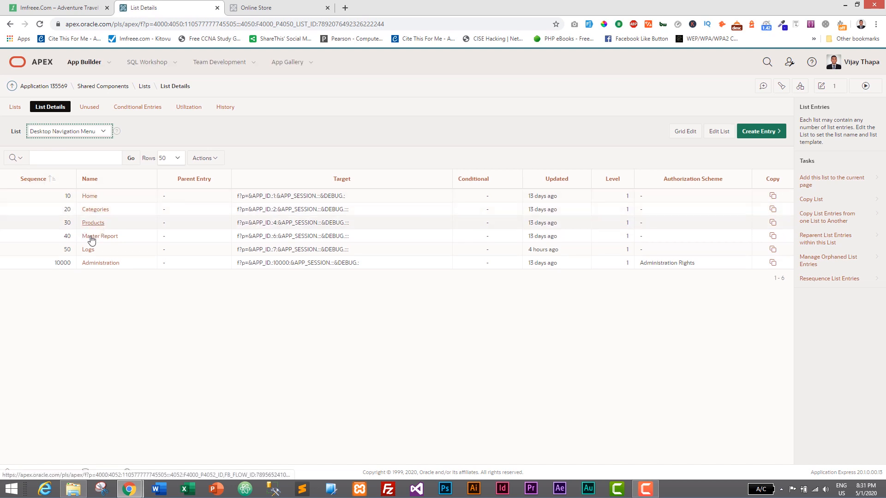
mouse_move(92, 220)
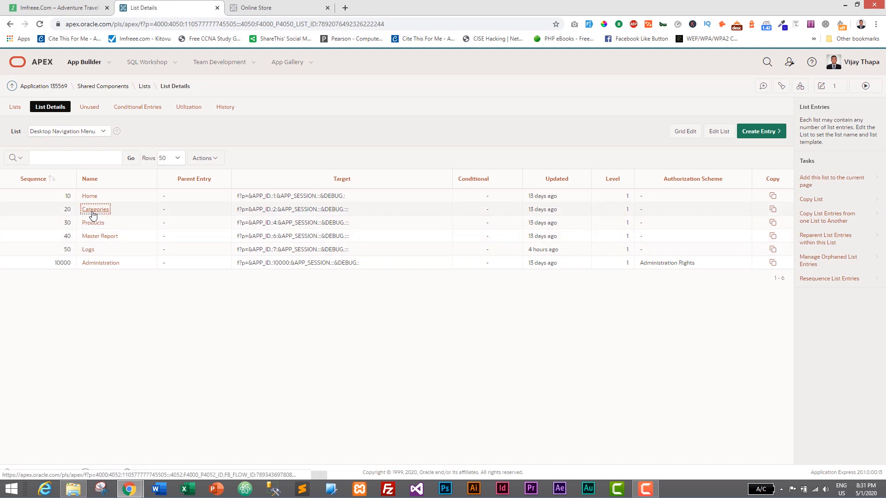
left_click(95, 209)
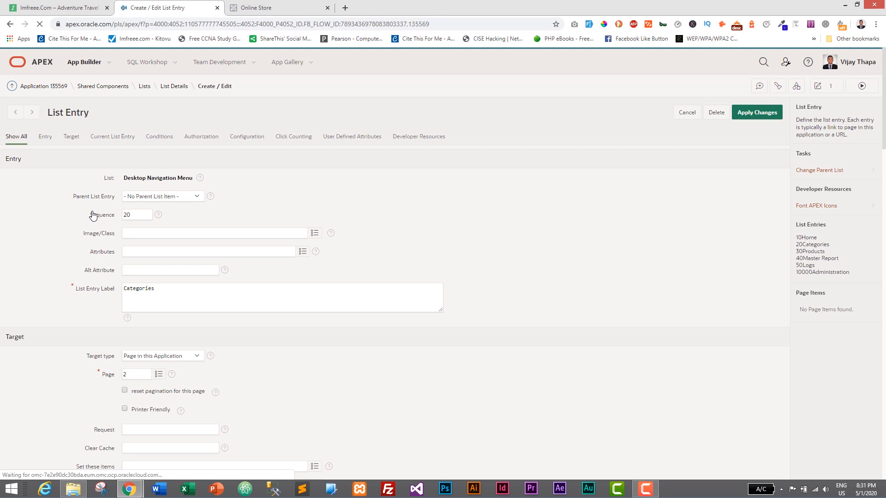
mouse_move(96, 240)
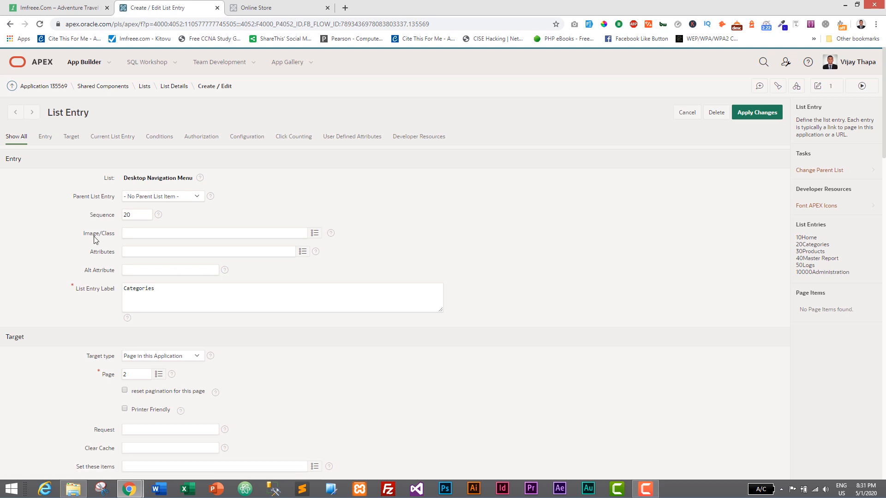
mouse_move(315, 233)
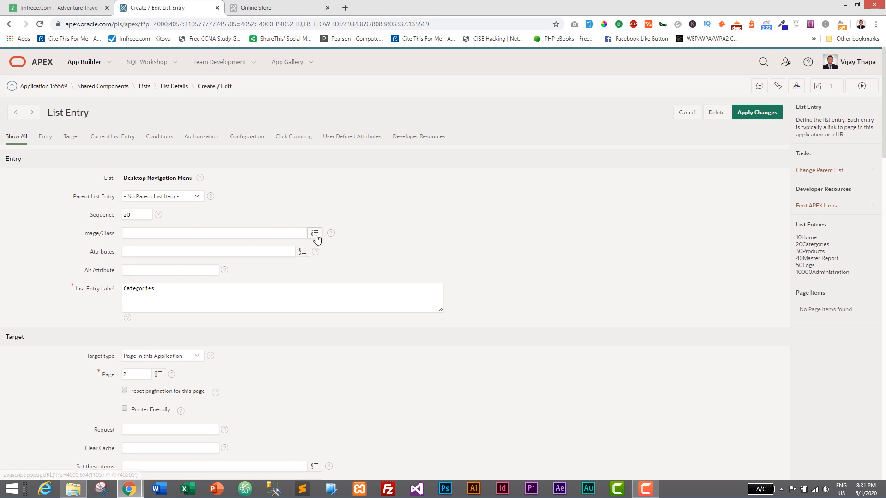
Step: Set the Categories entry's Image/Class to fa-align-left and apply the change
left_click(314, 233)
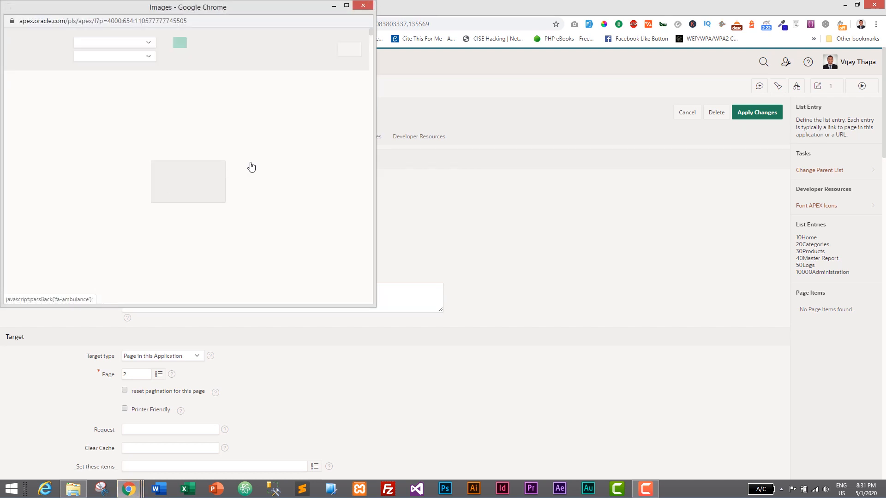
left_click(180, 42)
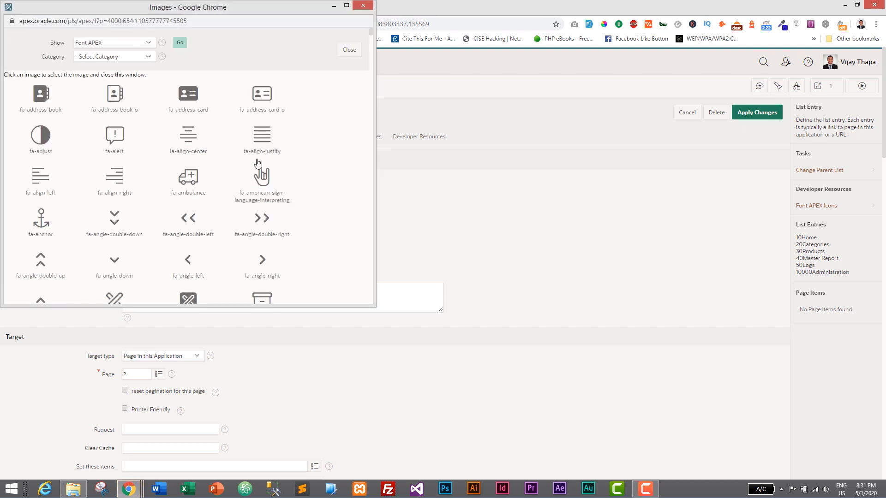
mouse_move(189, 138)
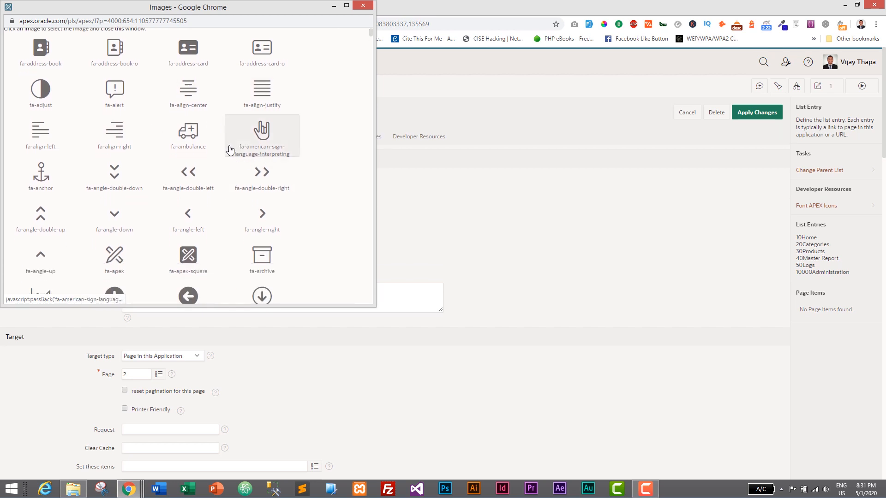
mouse_move(41, 134)
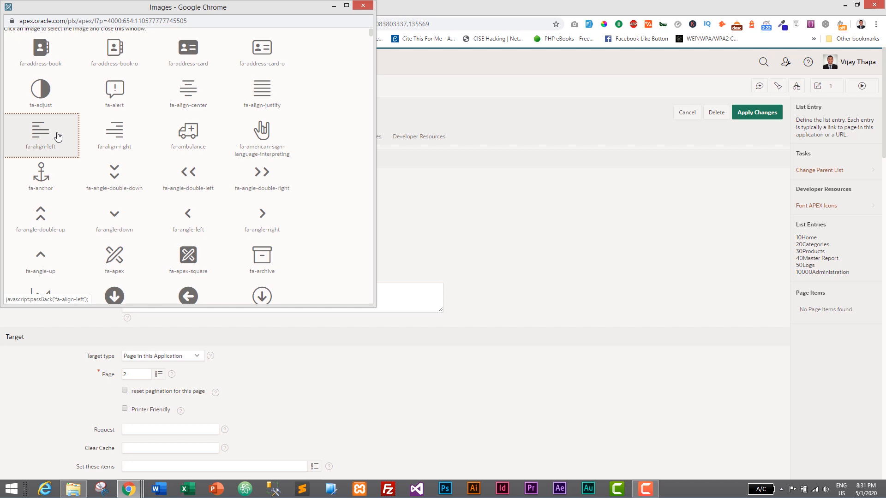
left_click(40, 132)
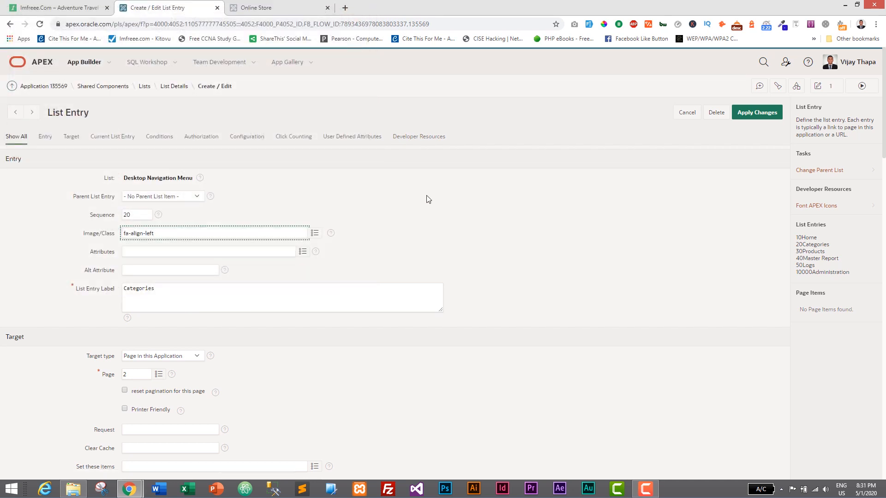
left_click(757, 112)
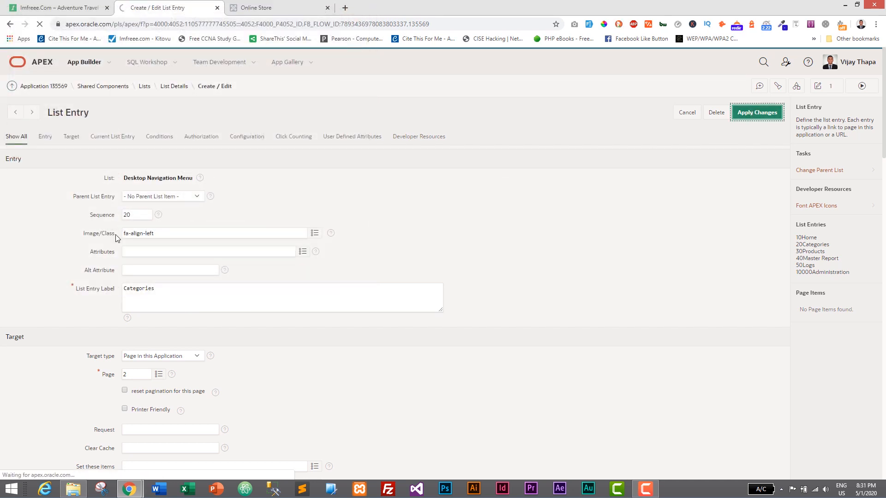
Step: Open the Products entry and bring up its Font APEX image picker
left_click(757, 112)
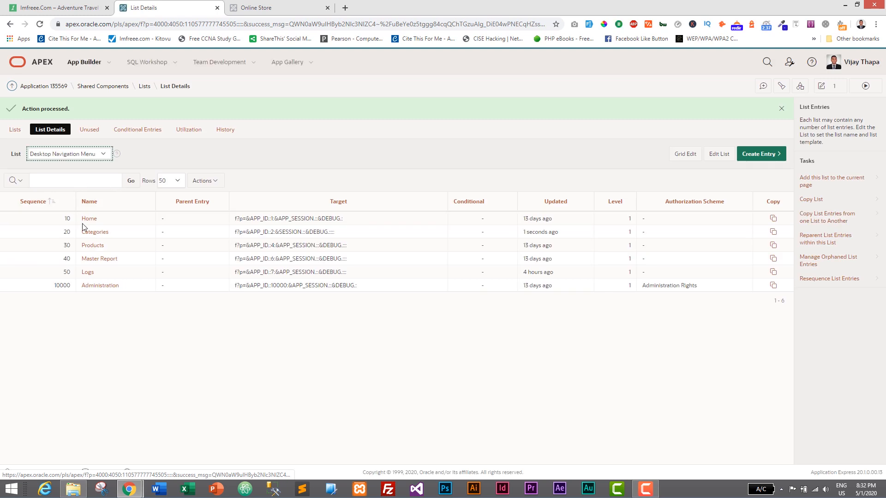
left_click(93, 245)
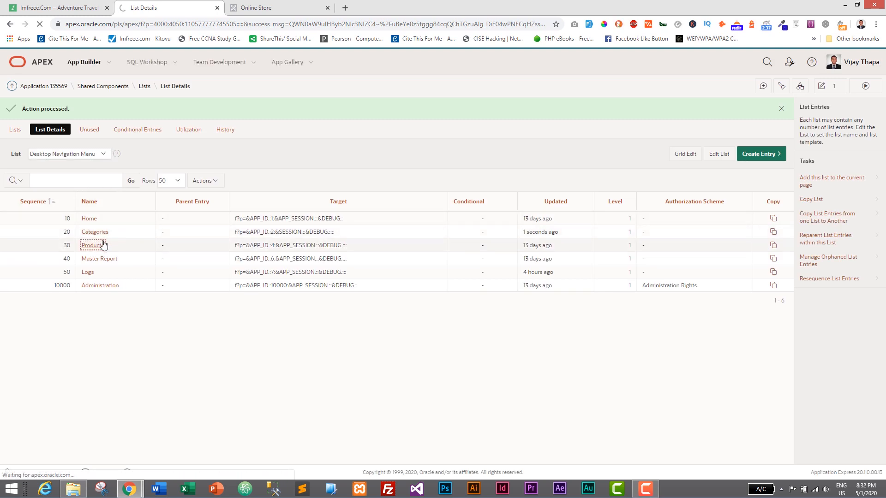
left_click(92, 245)
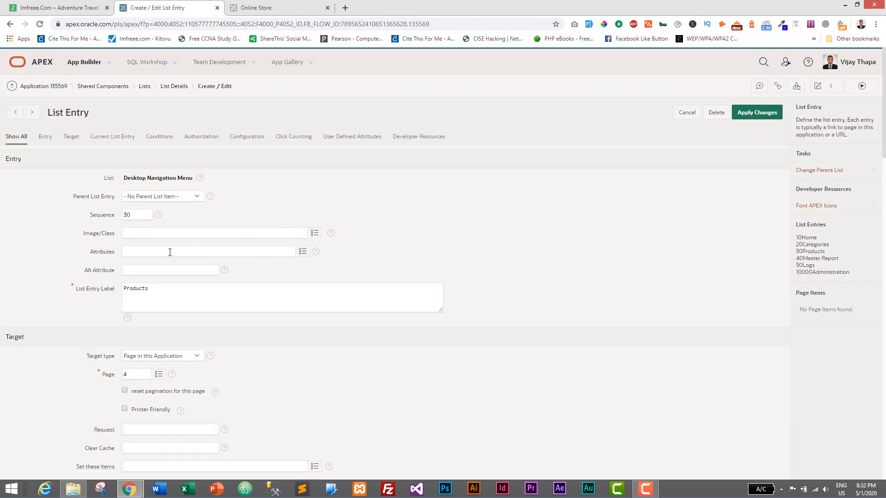
mouse_move(94, 241)
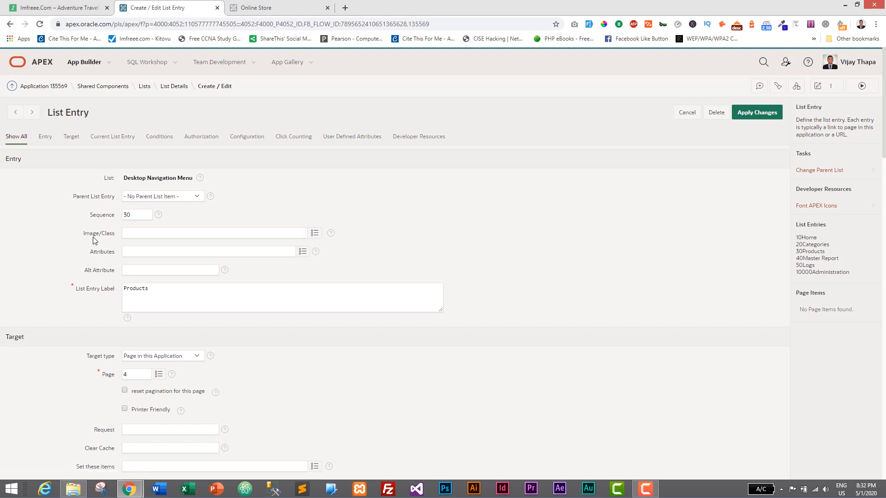
left_click(315, 233)
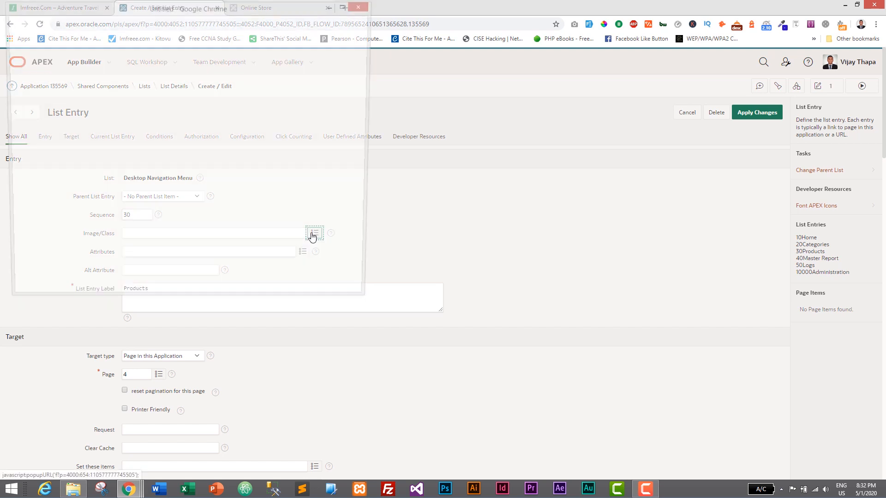
left_click(314, 234)
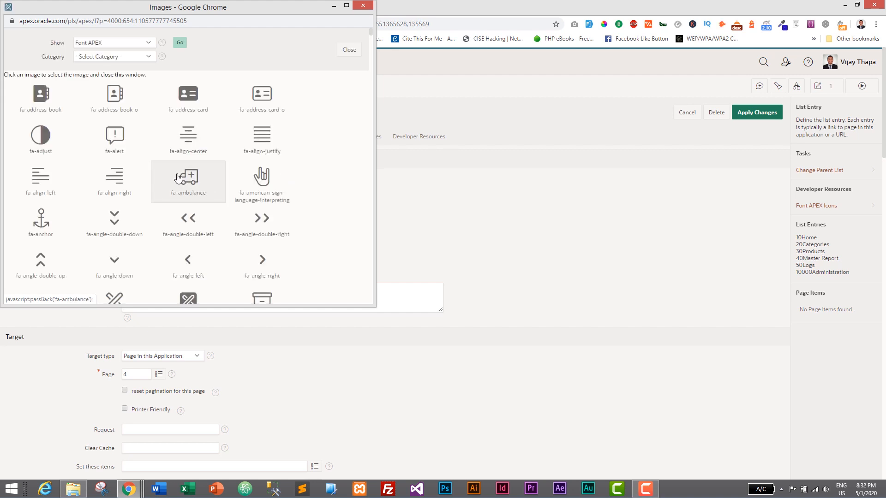
Step: Choose fa-ambulance for Products and apply, returning to the entry list
scroll("down", 3)
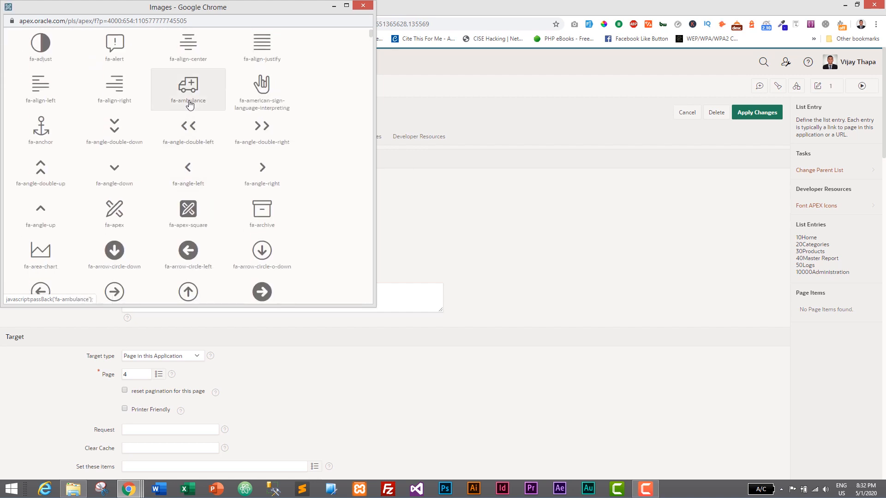
scroll("up", 3)
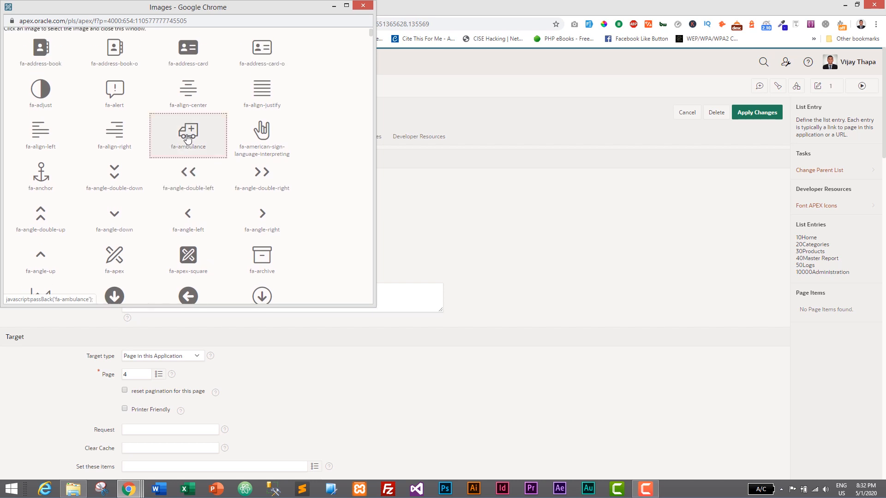
left_click(188, 131)
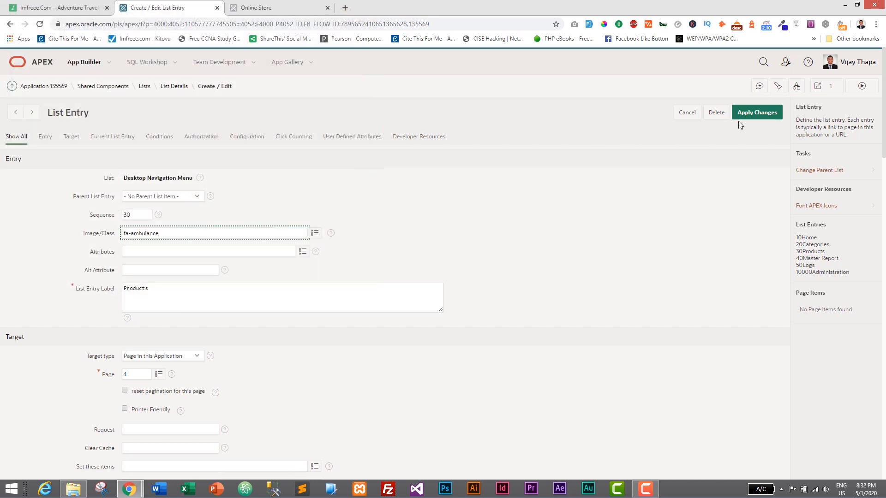
left_click(756, 112)
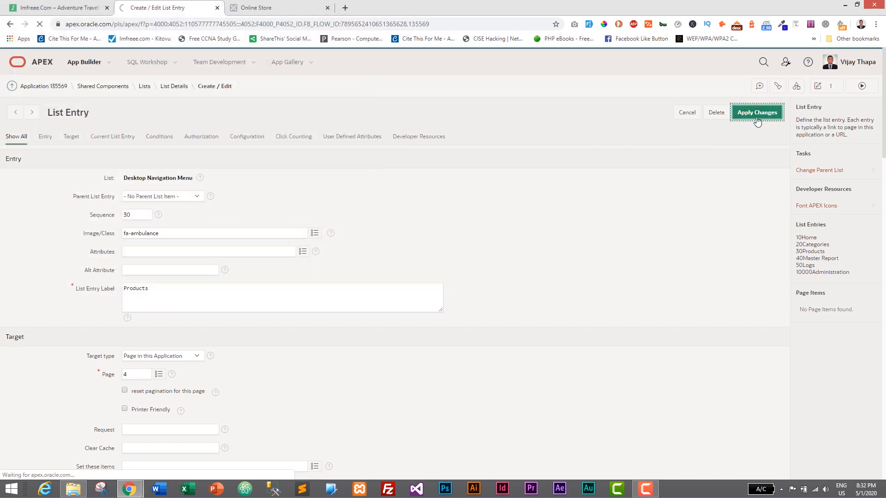
left_click(756, 113)
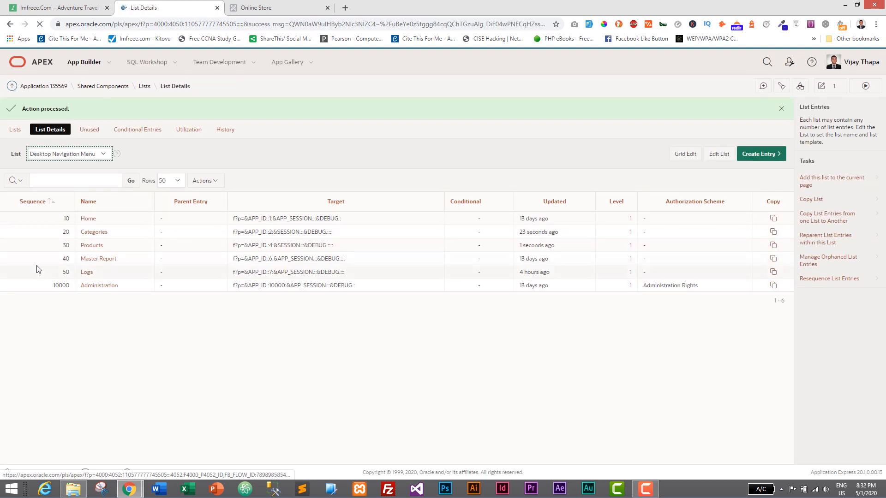
Step: Open the Master Report entry and browse its Font APEX image picker
left_click(98, 259)
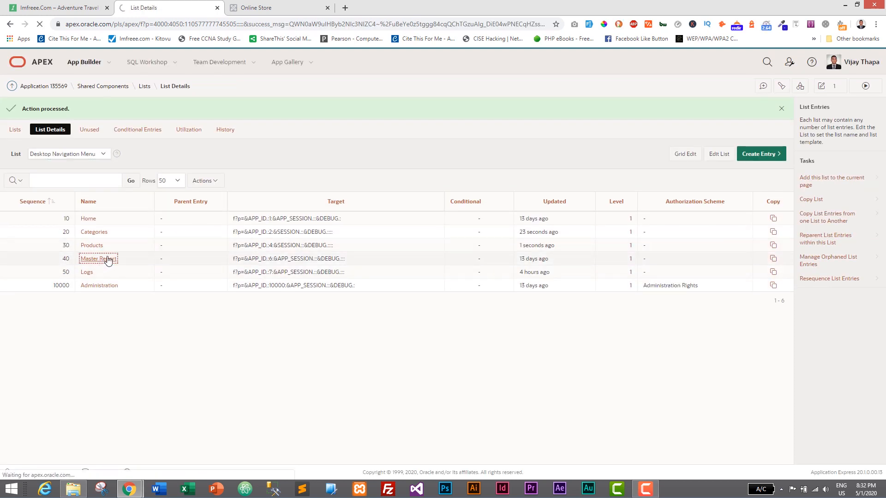
left_click(95, 258)
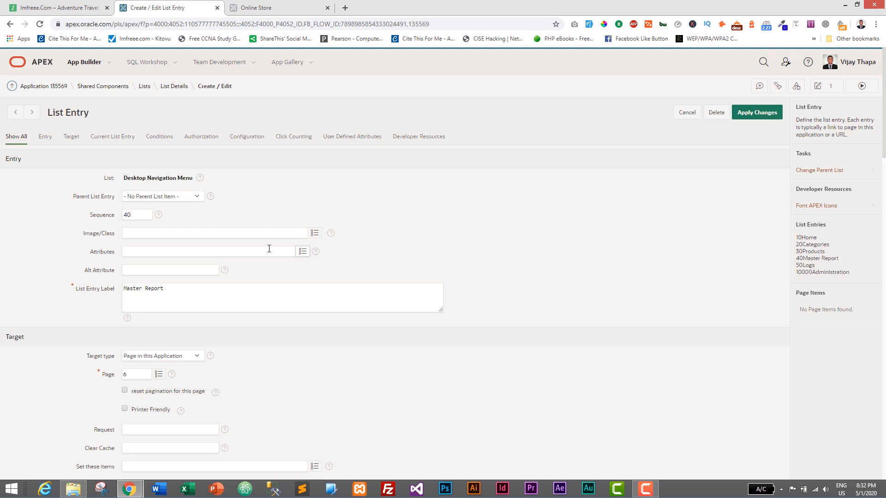
left_click(314, 232)
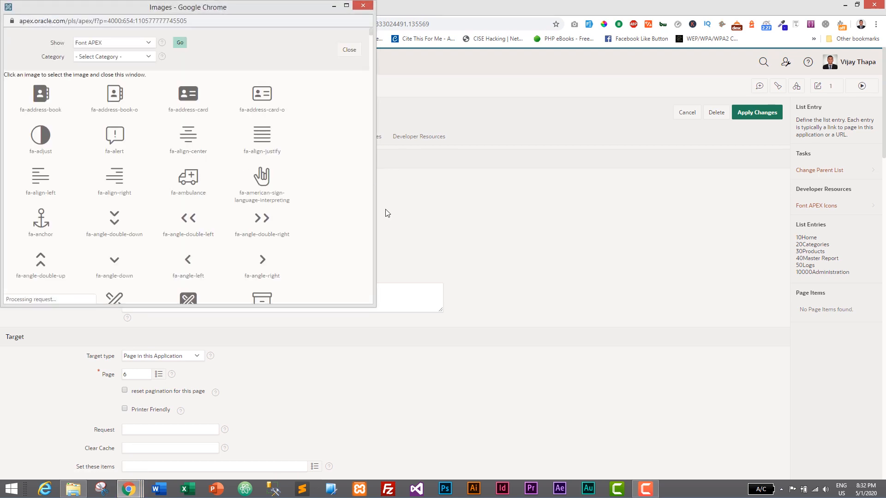
mouse_move(261, 220)
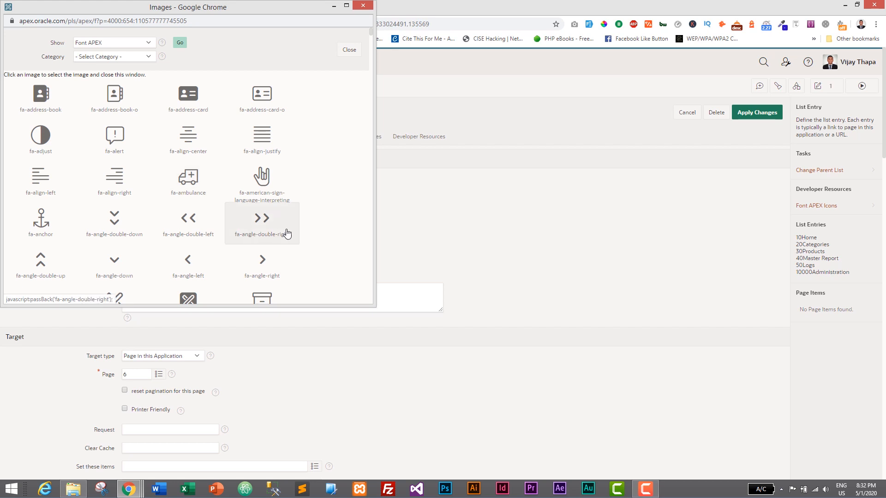
scroll("down", 3)
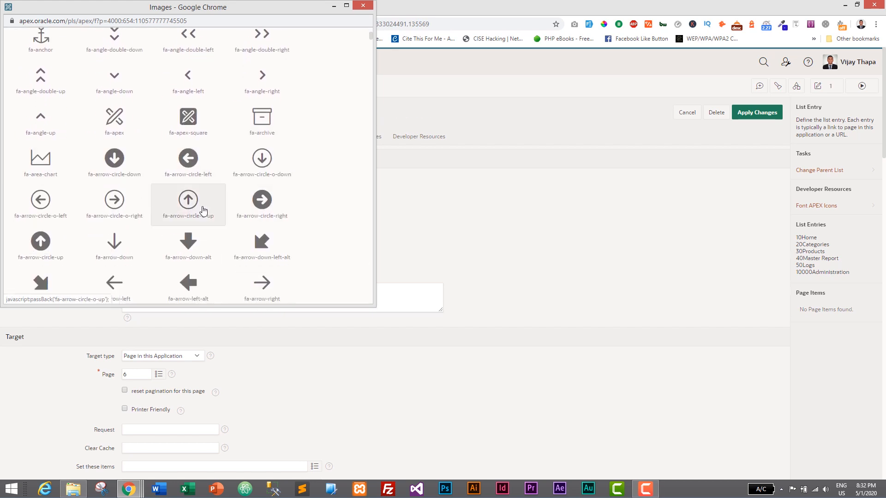
scroll("down", 3)
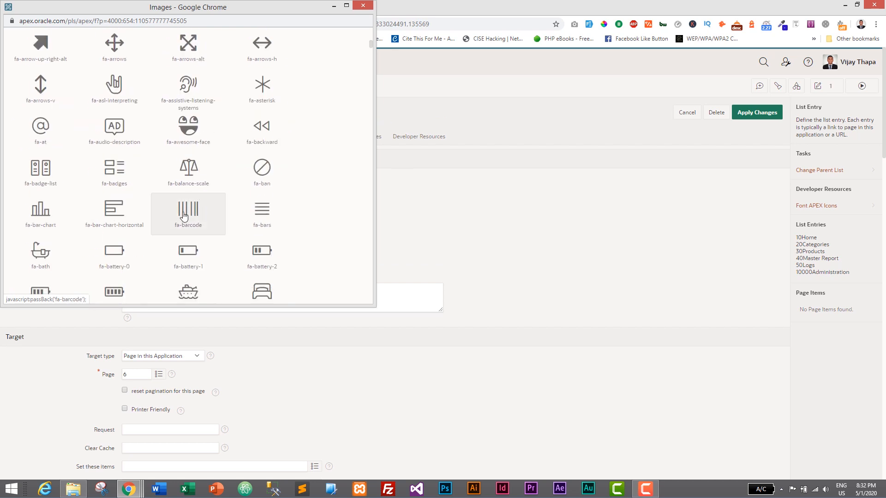
mouse_move(177, 220)
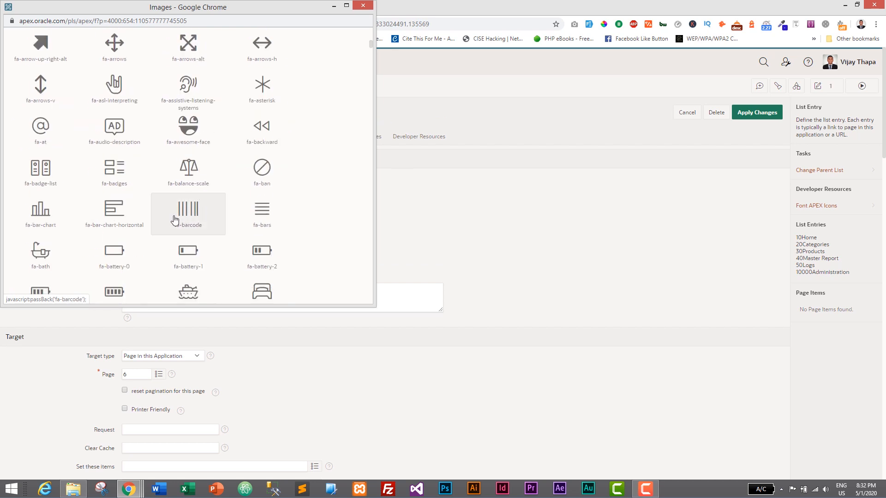
mouse_move(115, 172)
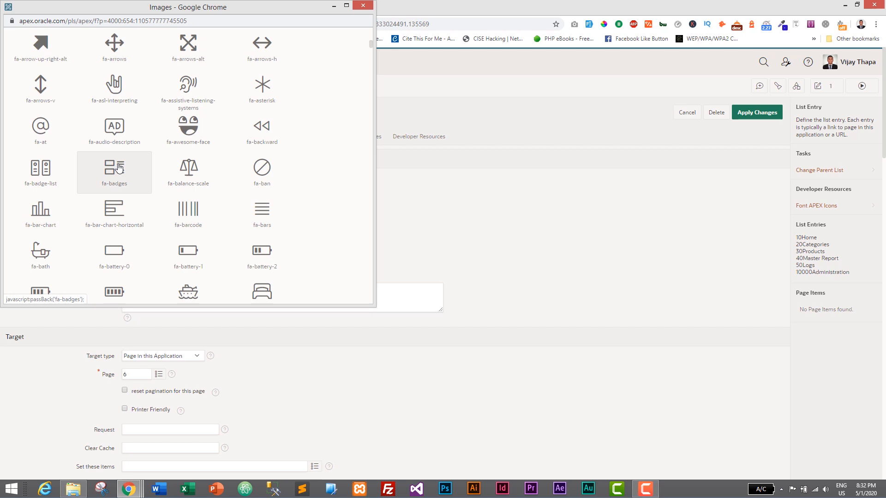
Step: Choose fa-badges for Master Report and apply, returning to the entry list
left_click(114, 172)
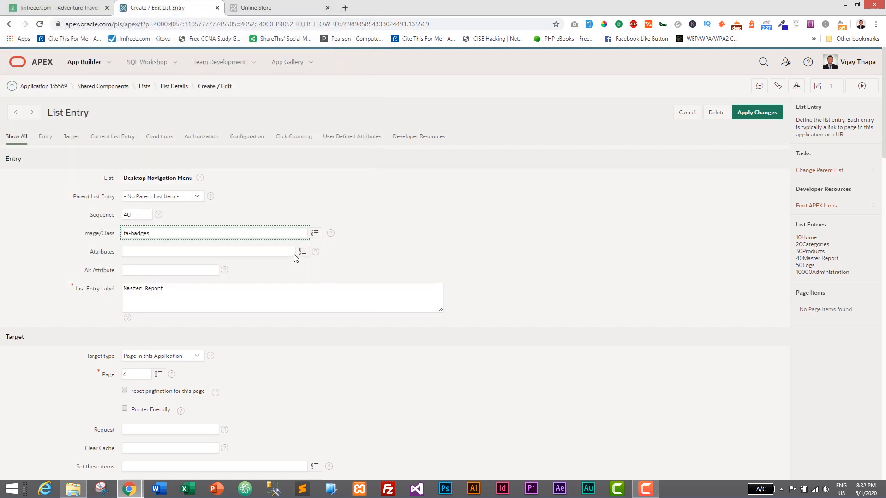
left_click(757, 112)
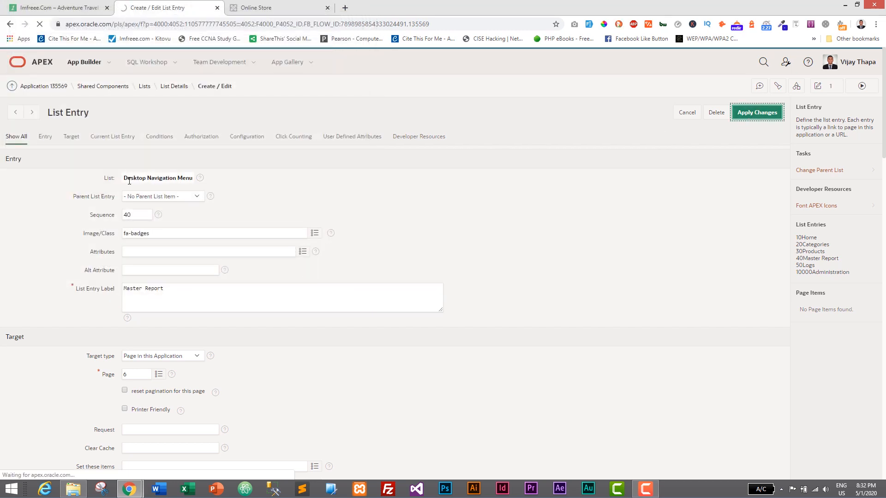
left_click(757, 111)
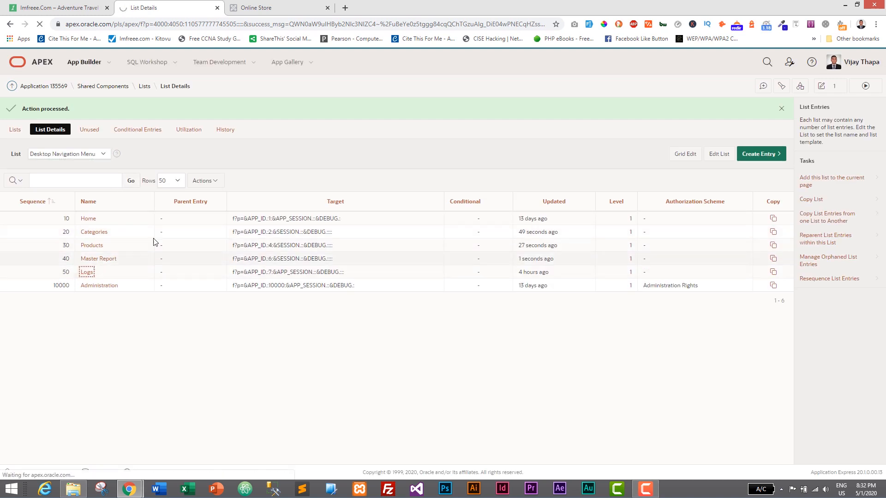
Step: Set the Logs entry's Image/Class to fa-address-book-o and apply the change
left_click(87, 272)
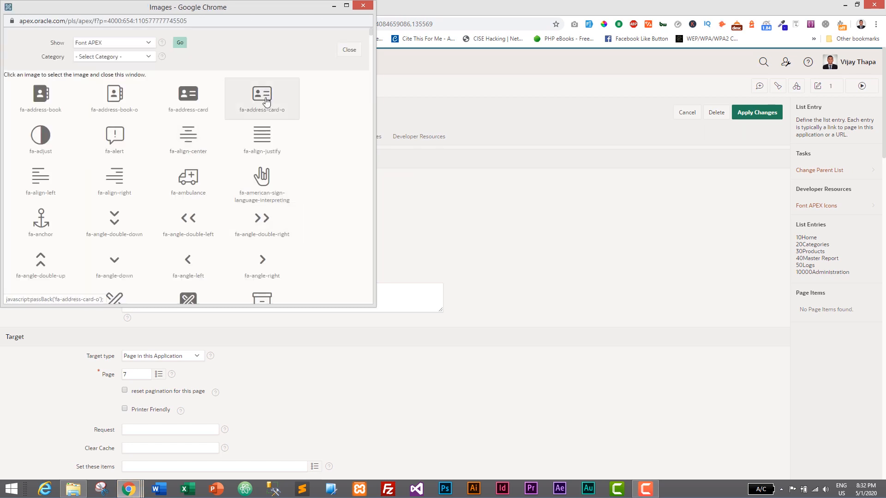
mouse_move(114, 95)
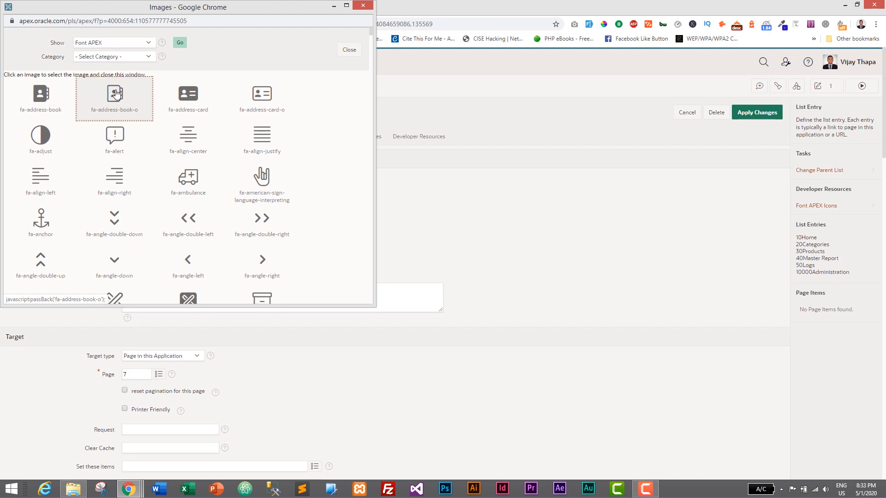
left_click(114, 93)
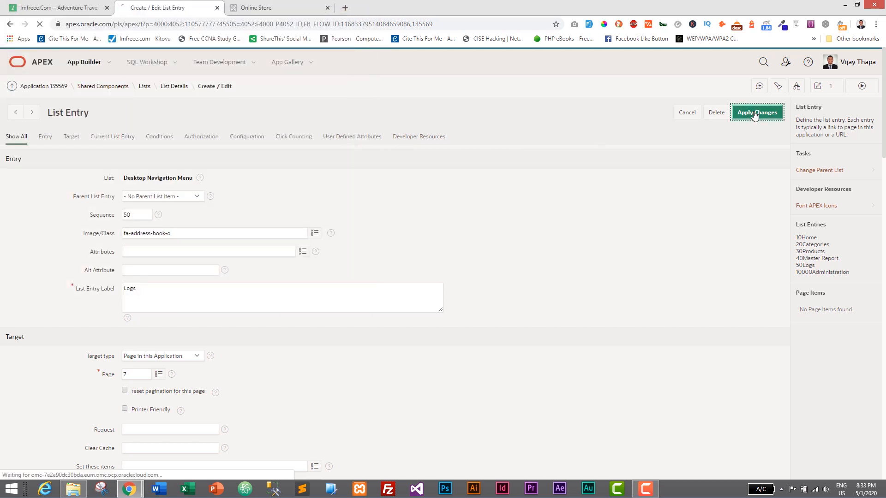
left_click(757, 112)
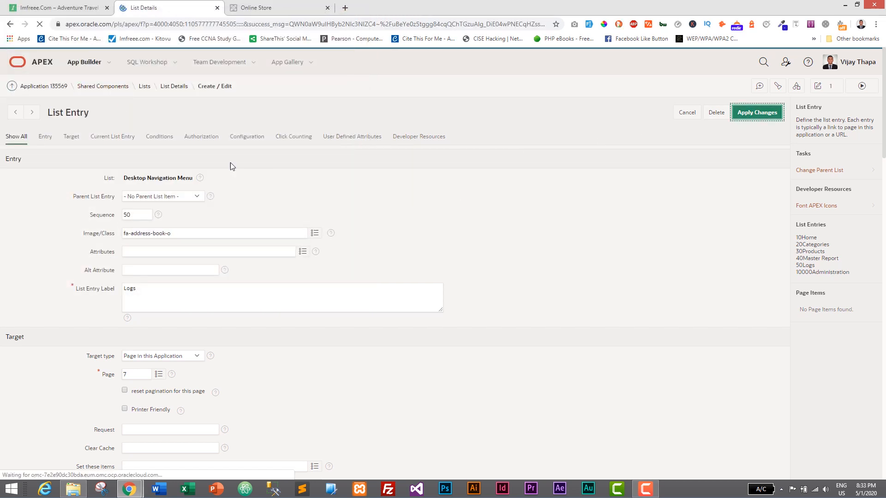
left_click(757, 111)
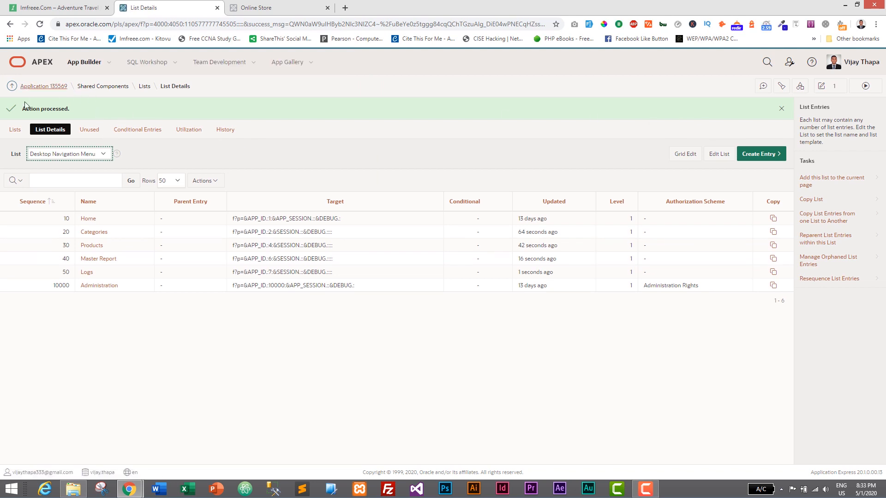
mouse_move(42, 86)
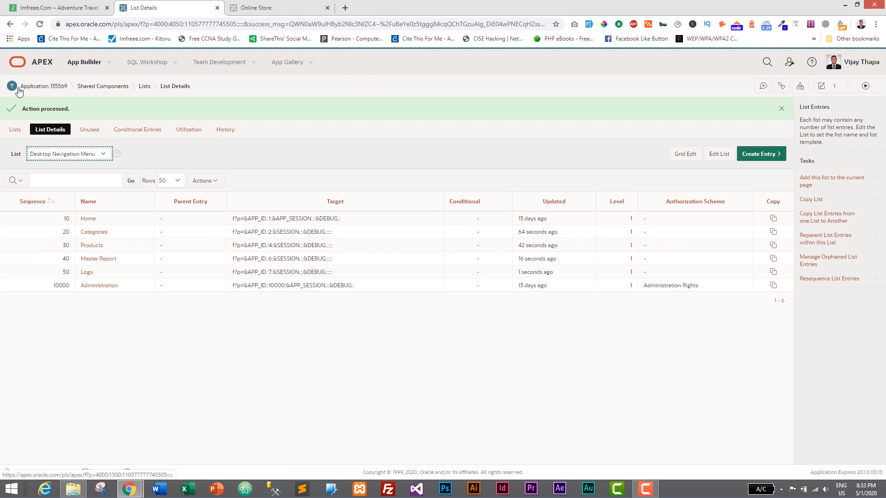
mouse_move(41, 86)
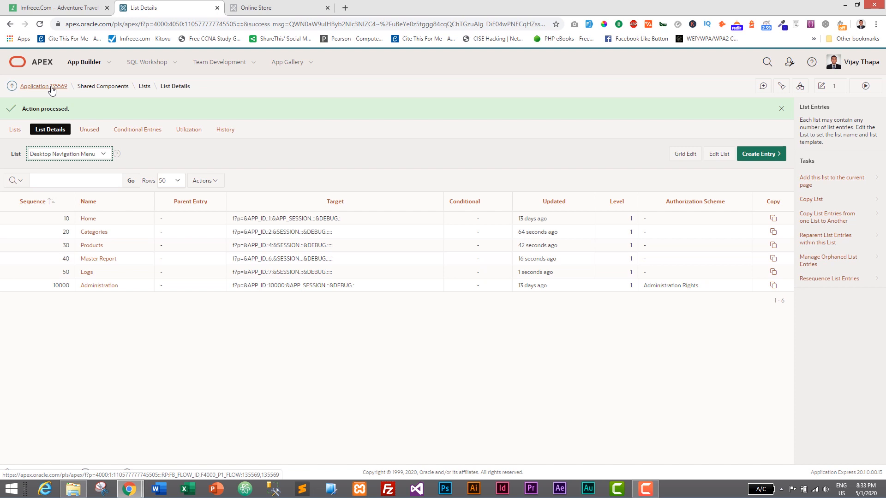
Step: Return to the Application 135569 overview and run the Online Store application
left_click(35, 86)
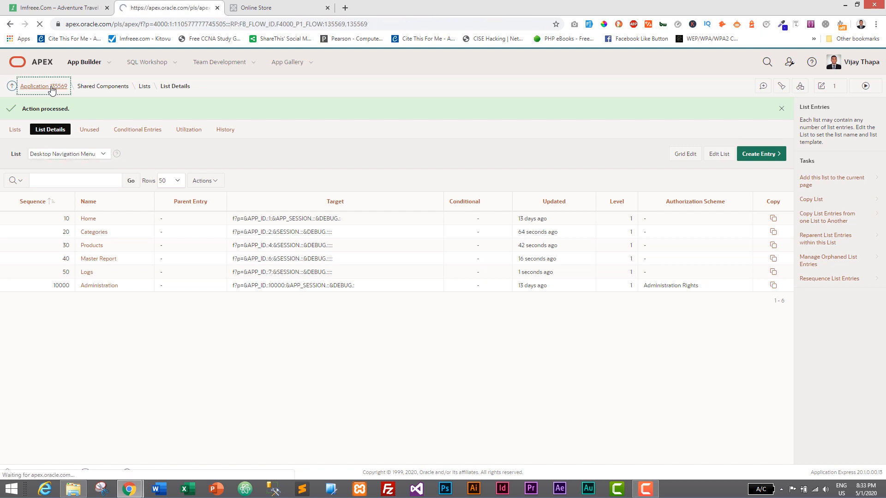
left_click(34, 86)
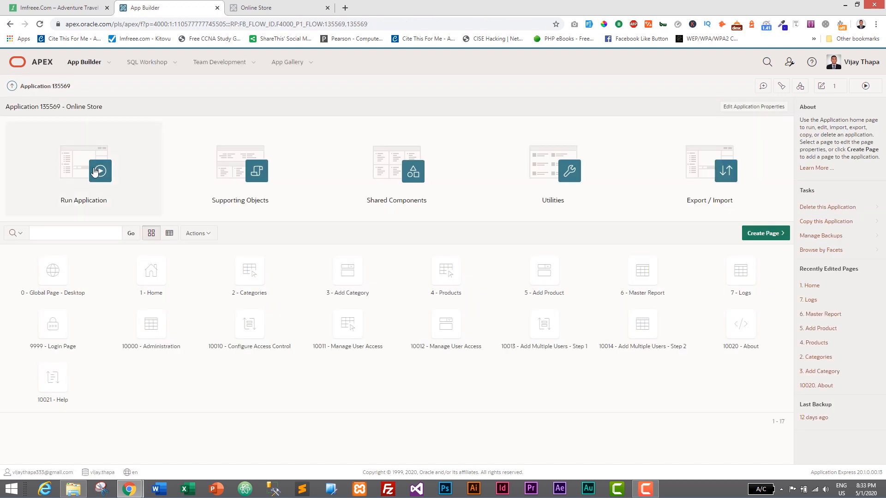
mouse_move(100, 170)
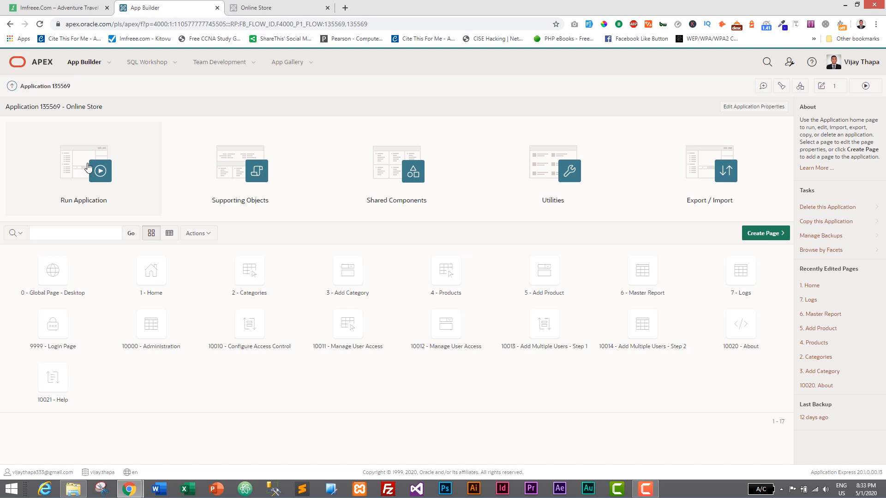
left_click(100, 170)
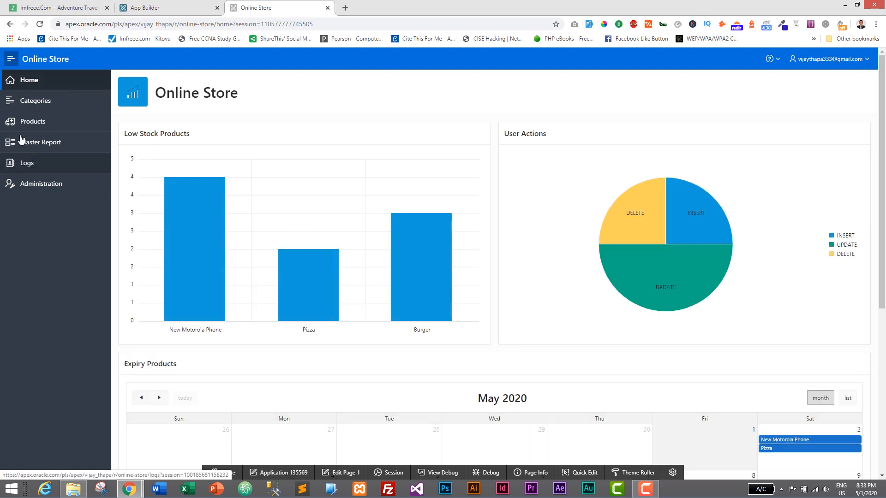
mouse_move(35, 101)
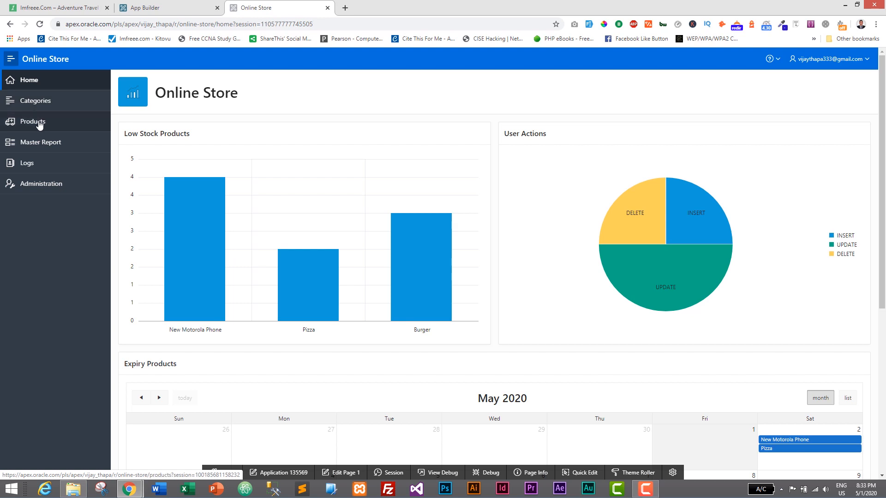
mouse_move(47, 172)
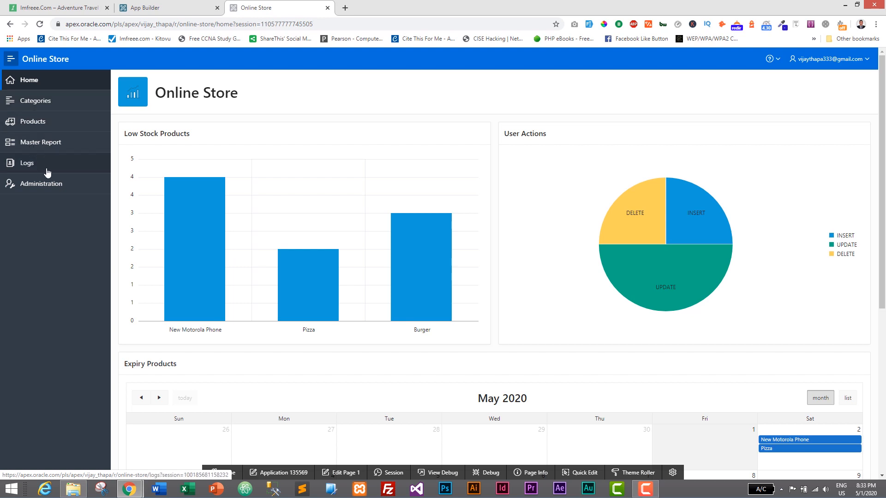
mouse_move(93, 201)
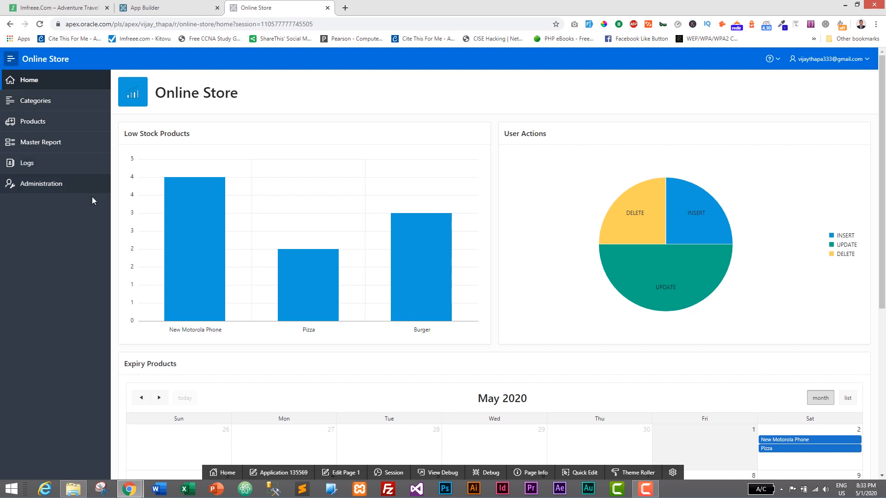